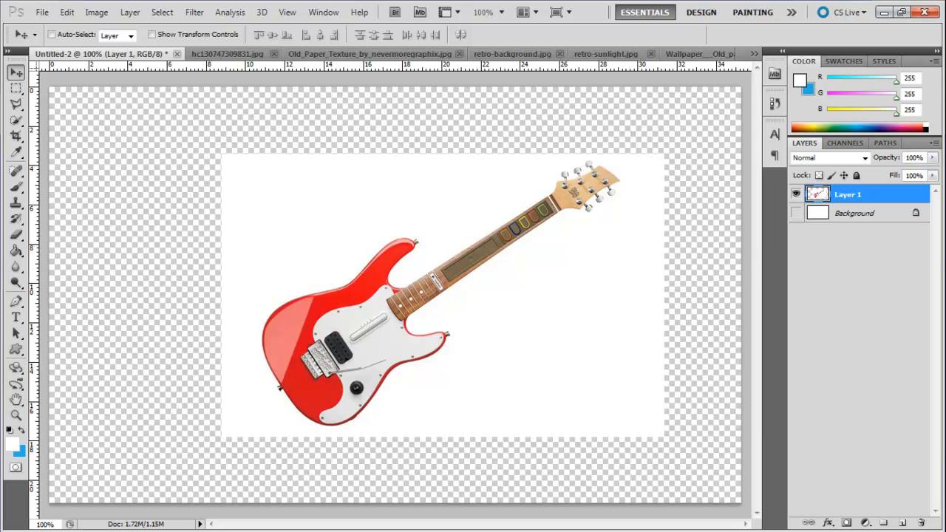
mouse_move(95, 215)
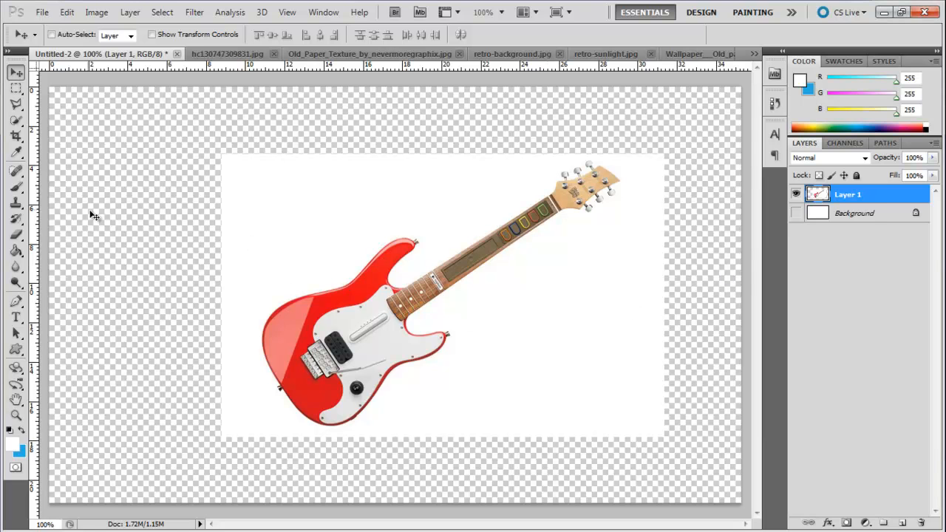
Switch to the aged paper image hc130747309831.jpg and begin closing it.
click(16, 103)
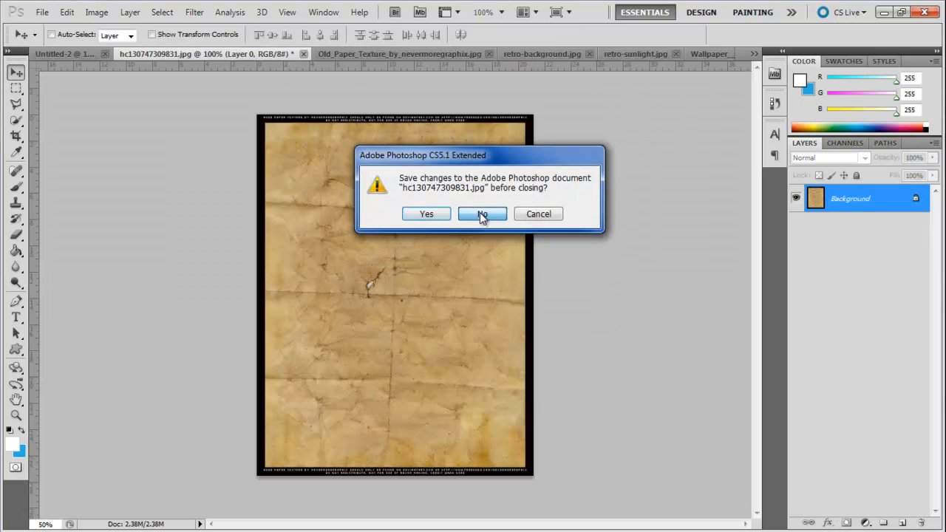
Close the paper image without saving and go to the retro-sunlight sunburst document.
click(481, 214)
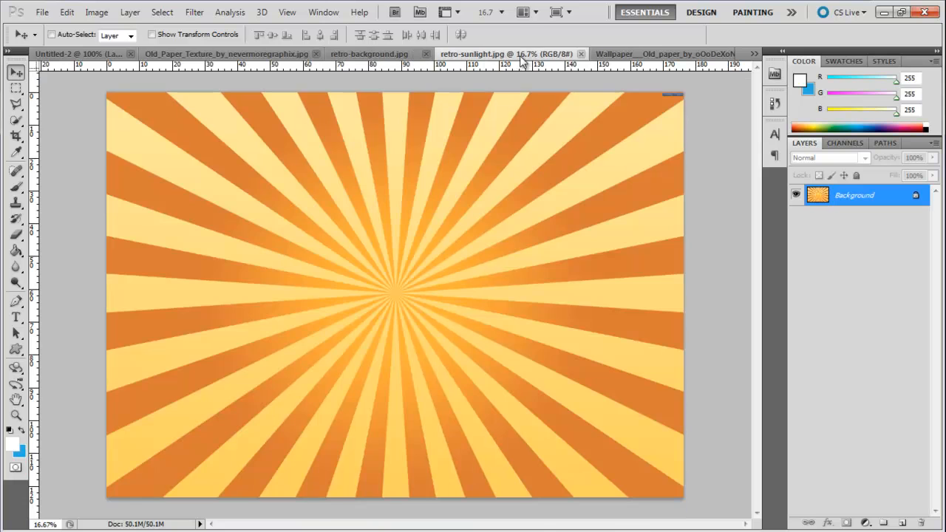
click(78, 53)
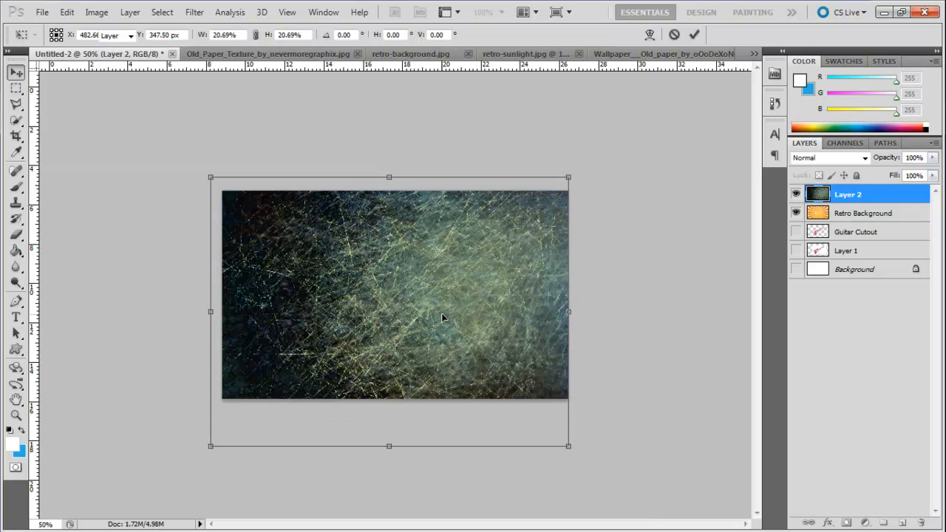
Commit the scratch texture, set Layer 2 to Hard Light, and duplicate it at 25% opacity.
click(830, 157)
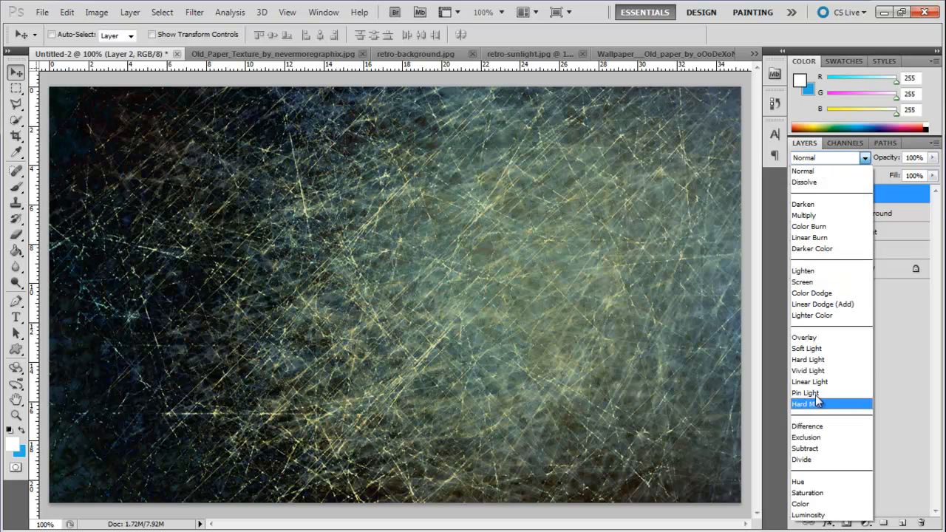
click(804, 337)
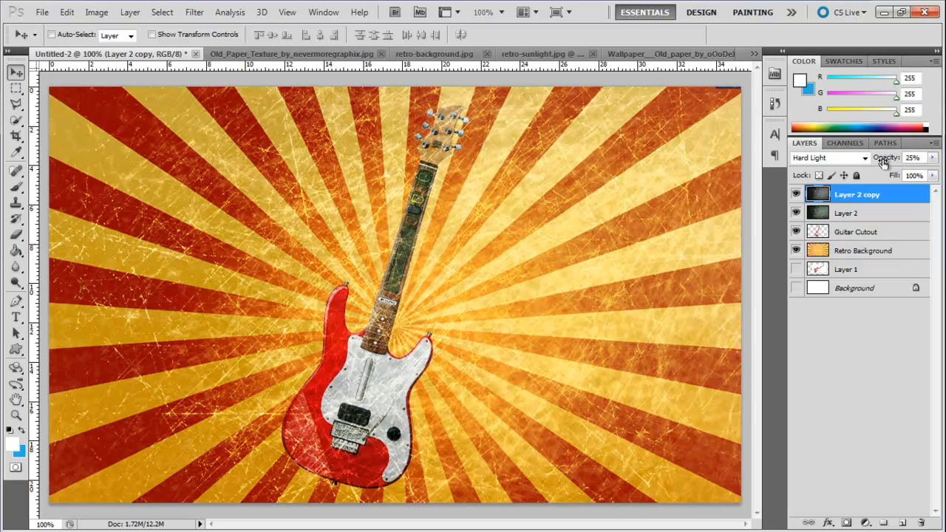
click(797, 194)
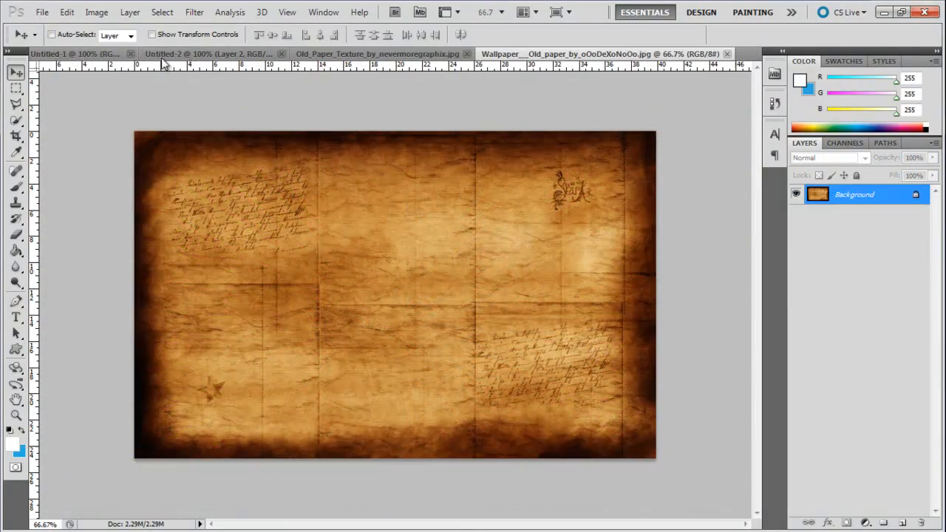
Fit the pasted paper texture as Layer 3 and blend it with Overlay.
click(207, 53)
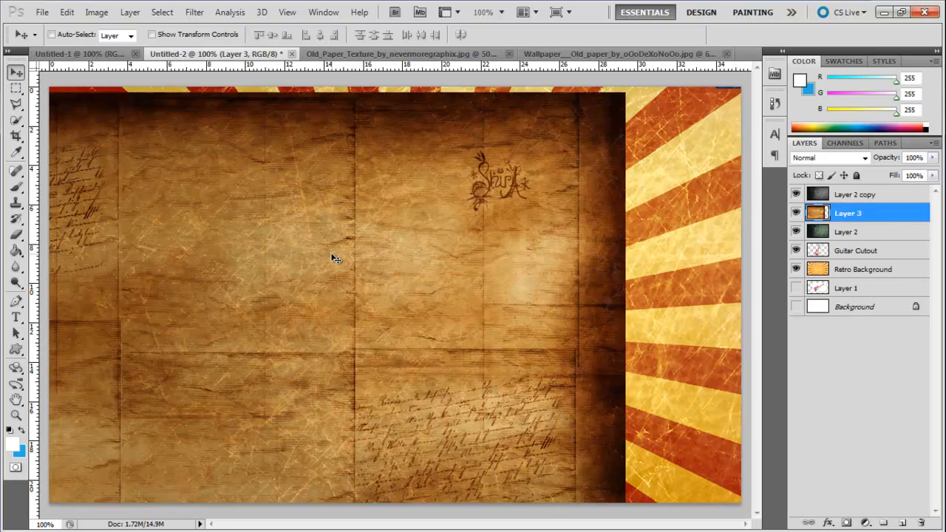
key(ctrl+t)
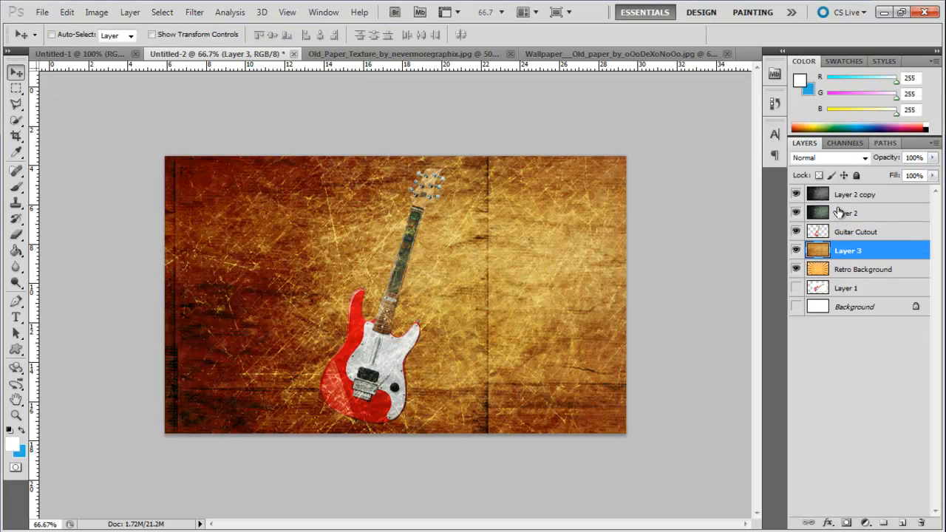
click(828, 157)
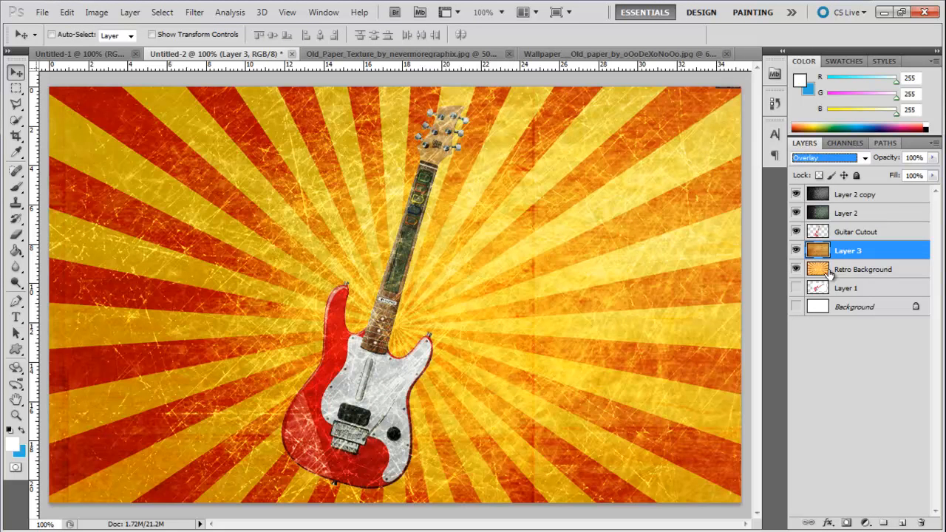
Duplicate the paper layer and set the copy to Color Burn.
key(ctrl+j)
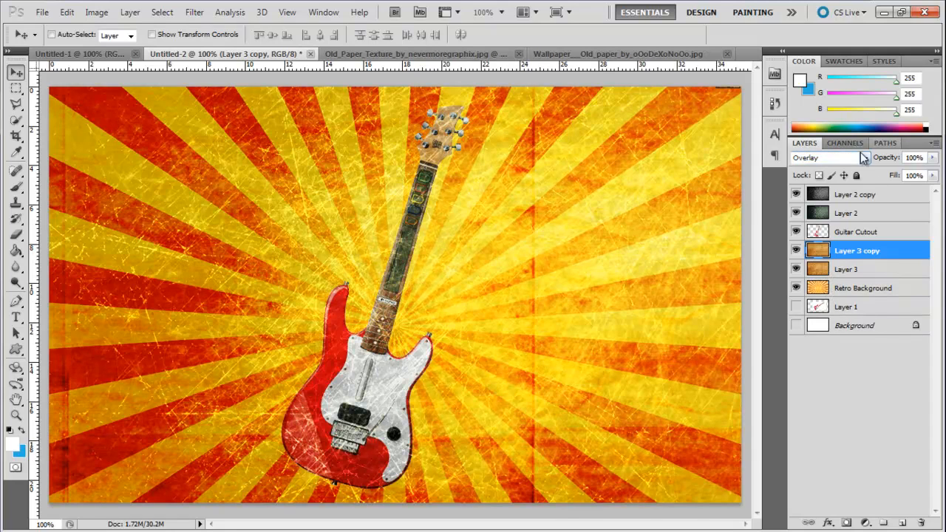
click(828, 158)
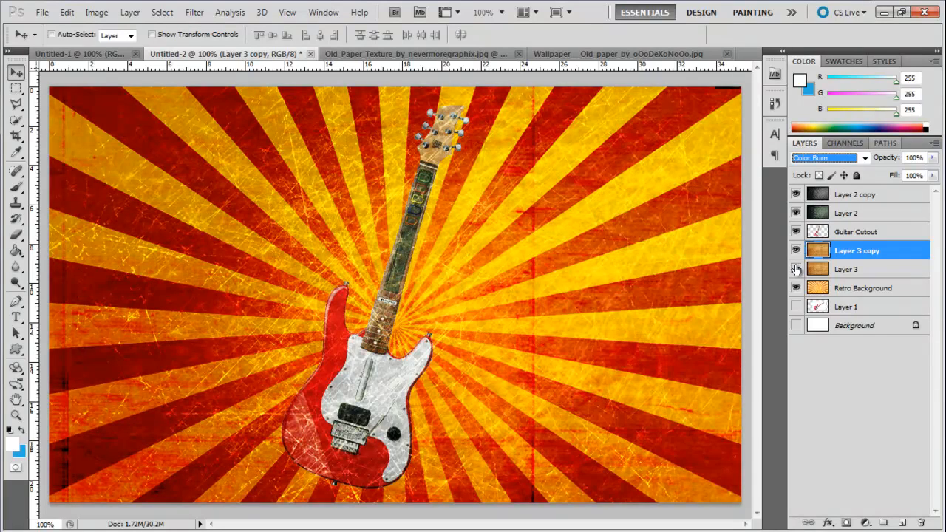
click(797, 269)
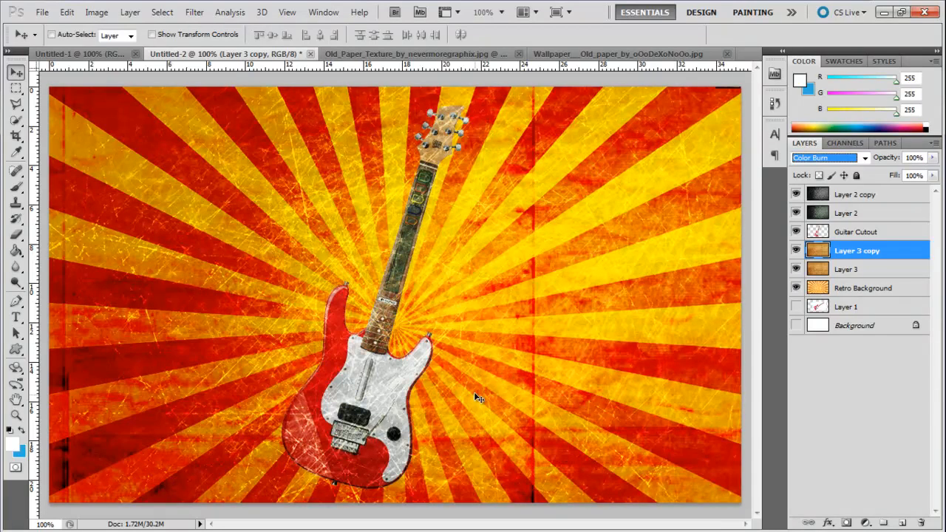
Duplicate the guitar as Layer 4 and change the copy's blend mode.
click(854, 231)
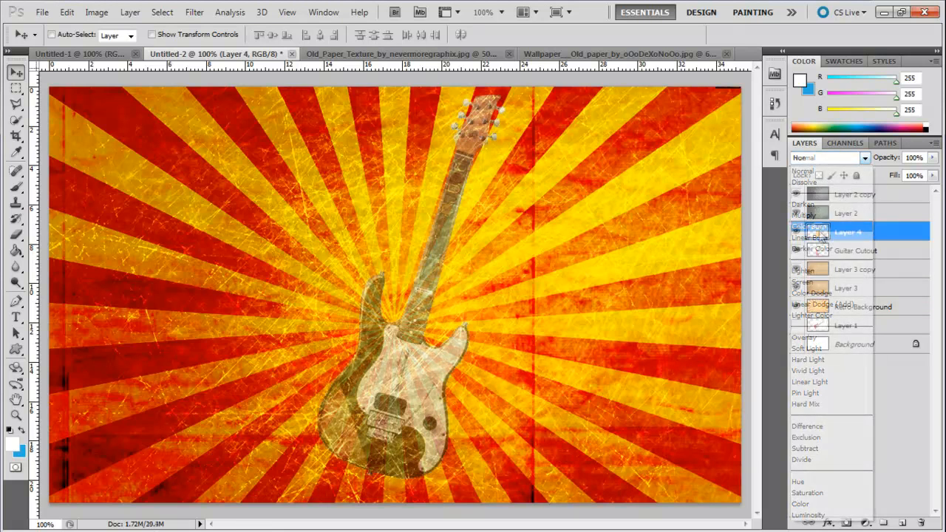
click(800, 481)
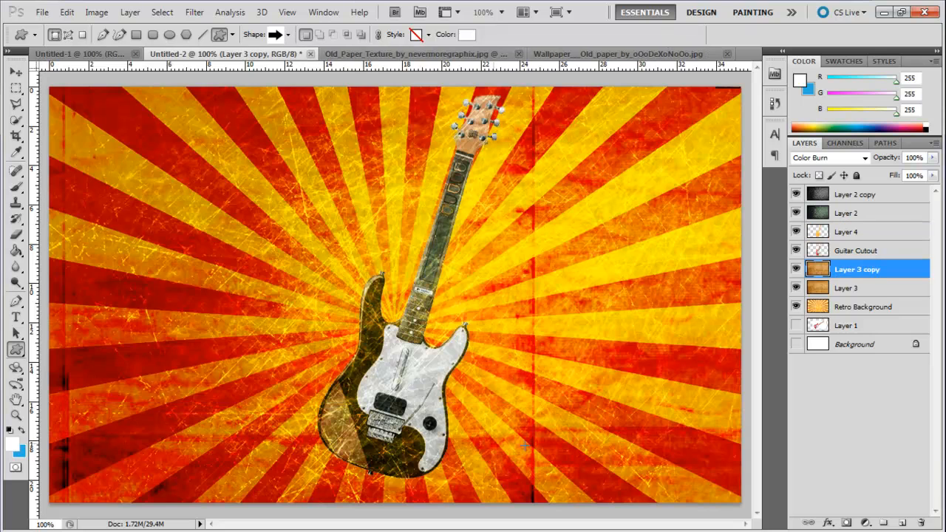
Draw a large red arrow under the guitar and stroke it yellow.
drag(384, 310, 654, 506)
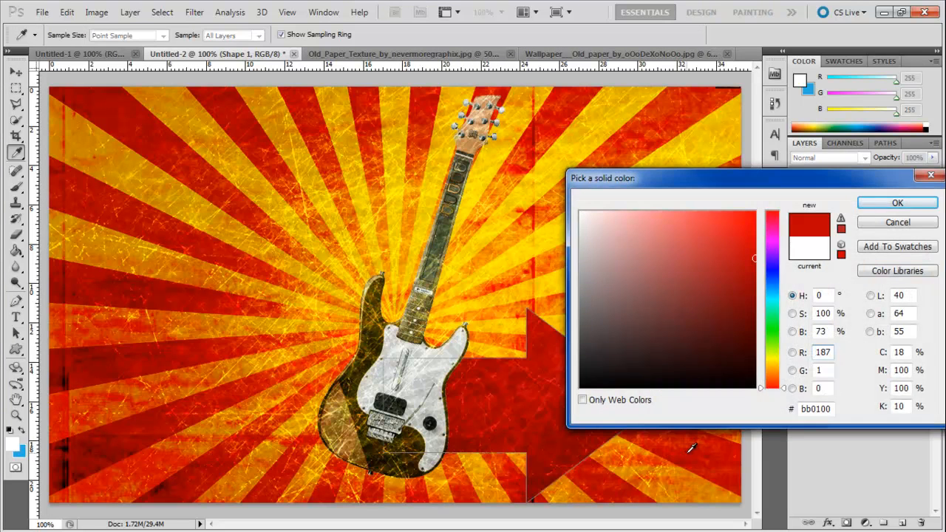
click(897, 203)
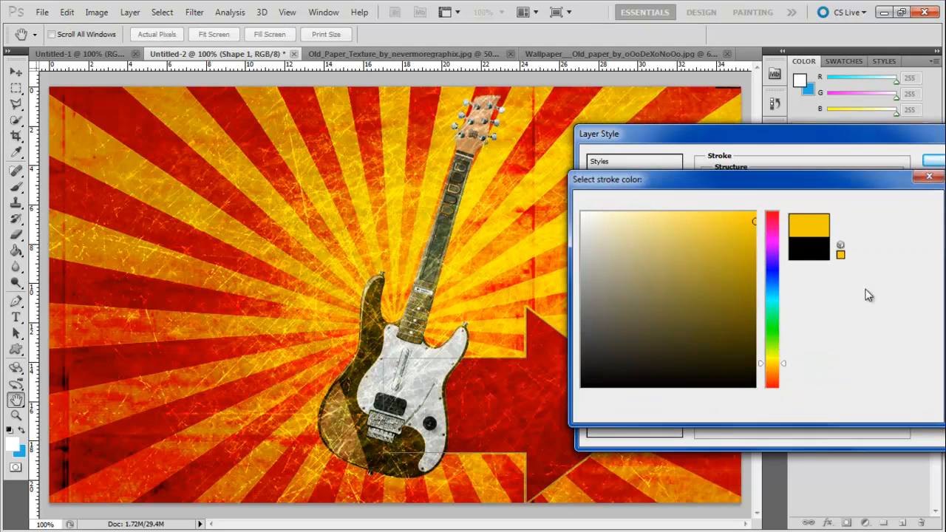
click(935, 161)
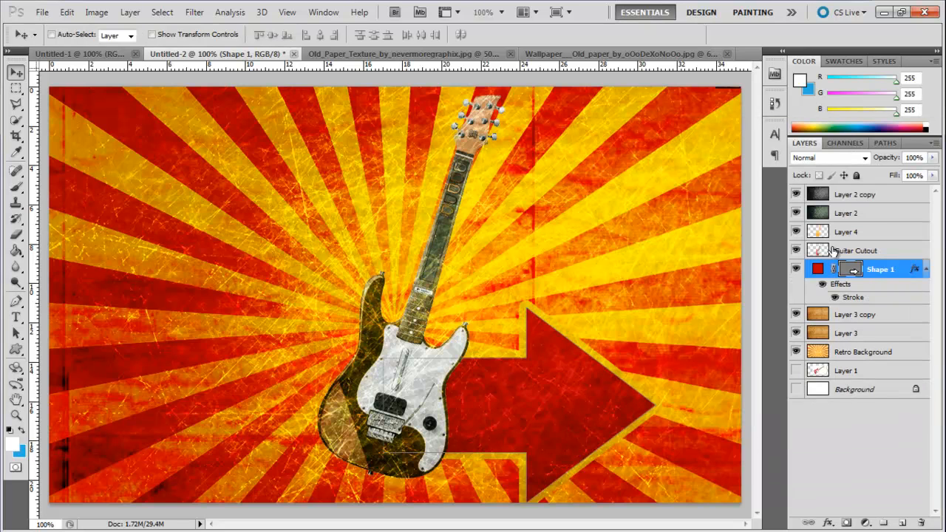
Add a 3 px outside Stroke in pale cream #fde9a3 to Guitar Cutout.
click(857, 249)
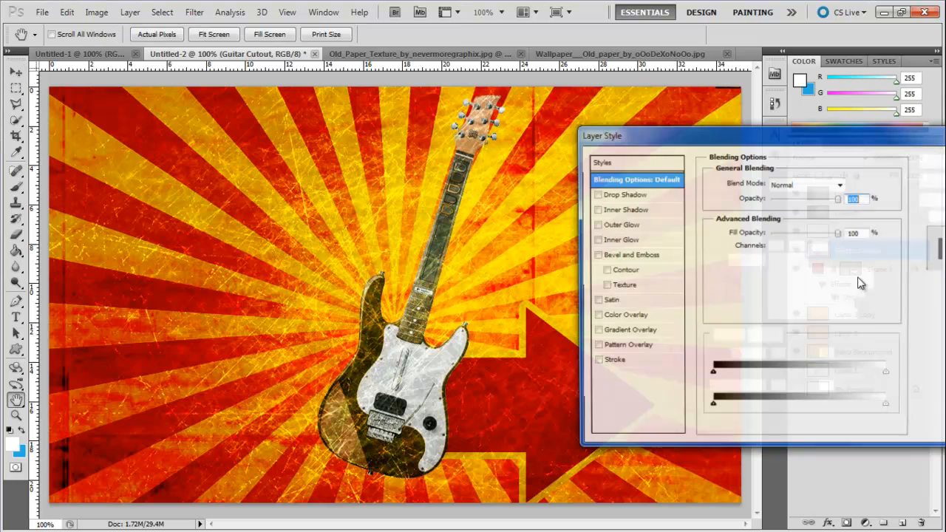
click(599, 359)
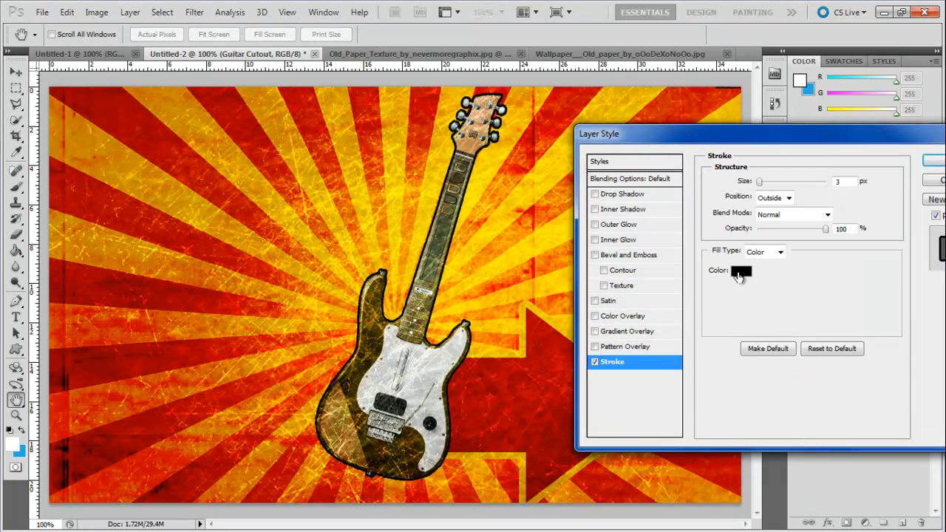
click(741, 271)
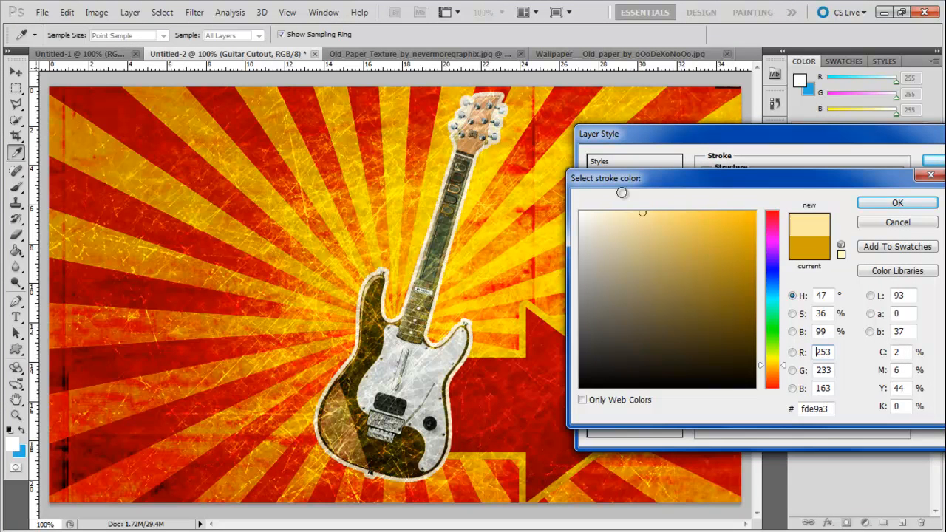
click(896, 203)
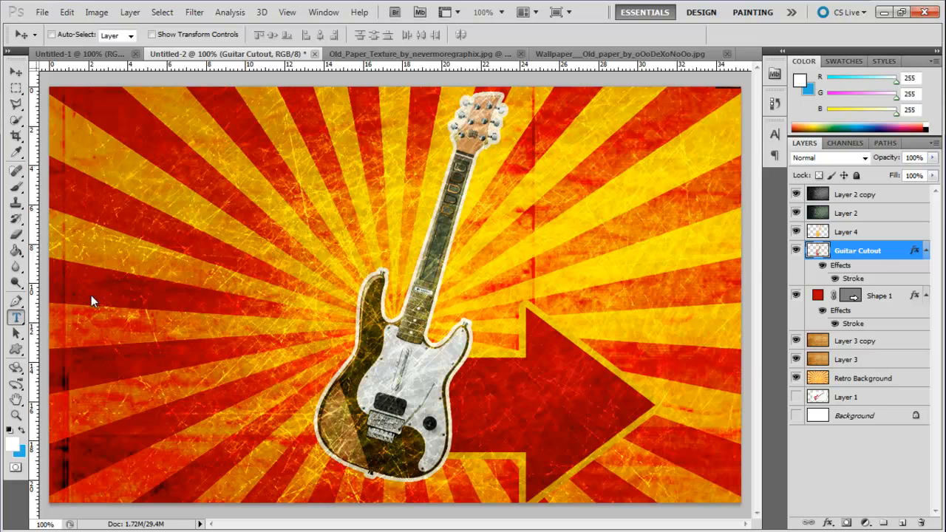
Type RETRO ROCK in Impact 222 pt and colour it #cd1d1b.
click(16, 316)
text(RETRO ROCK)
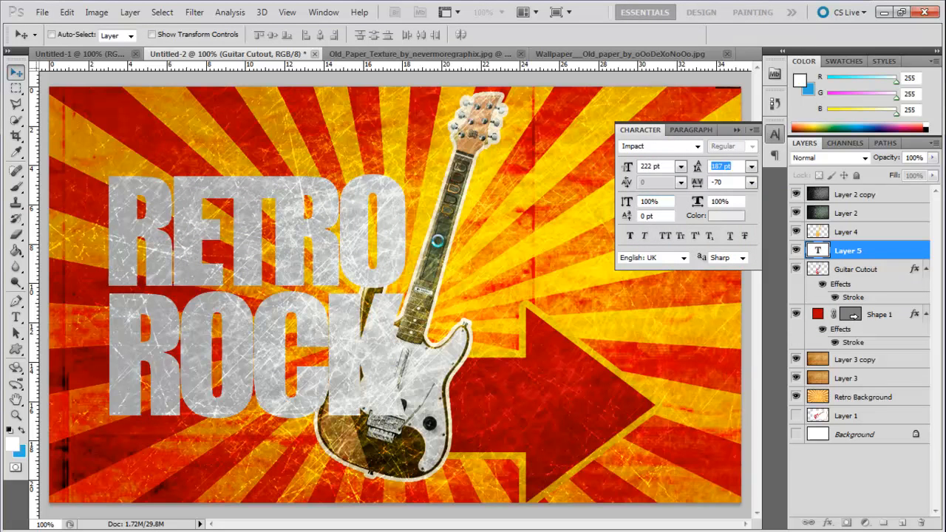
click(727, 215)
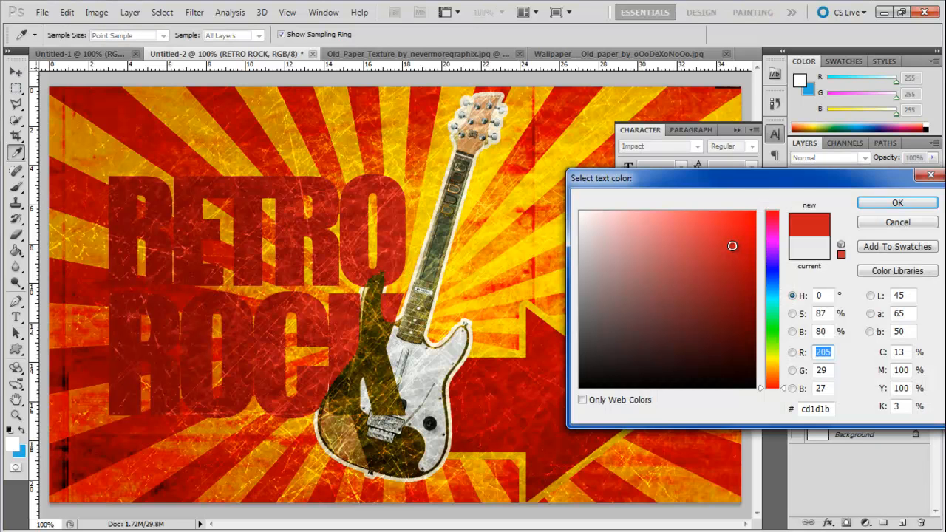
click(896, 203)
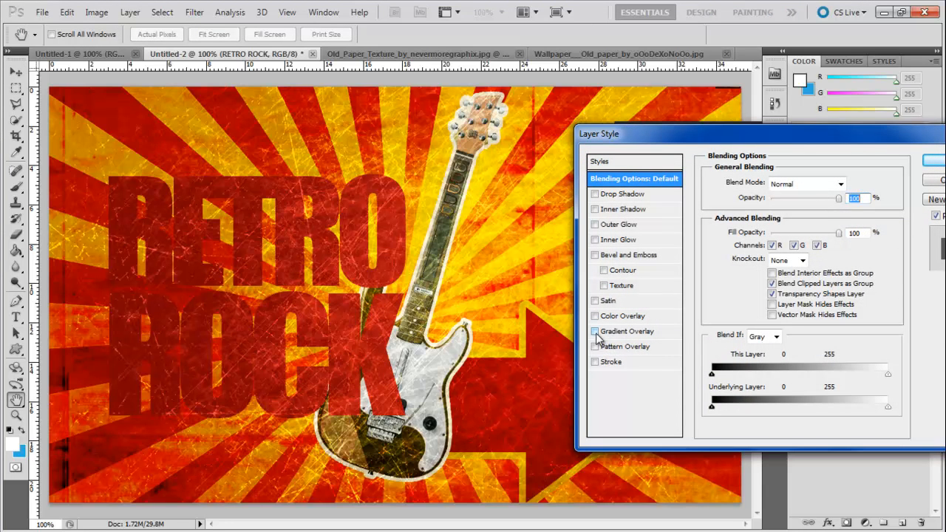
Give RETRO ROCK a 10 px #ffd104 yellow stroke, then switch to Old_Paper_Texture.
click(611, 361)
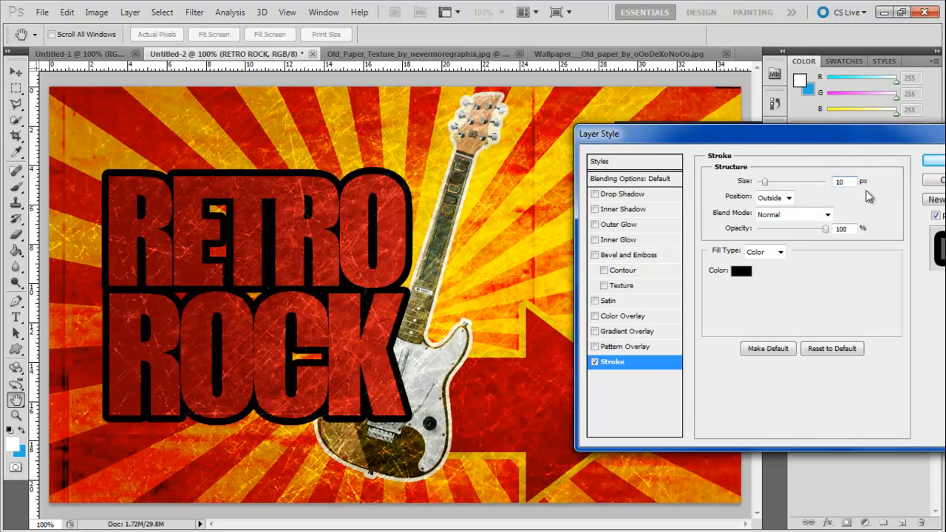
click(741, 270)
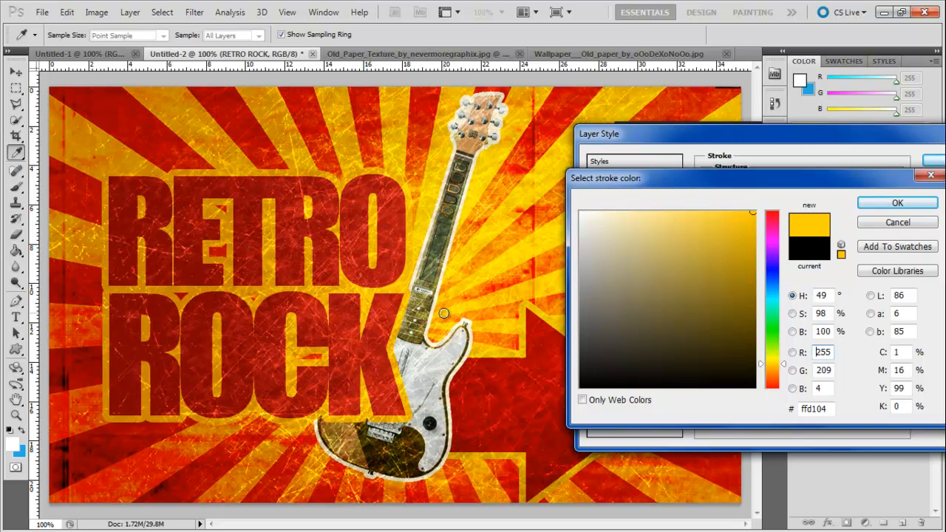
mouse_move(905, 190)
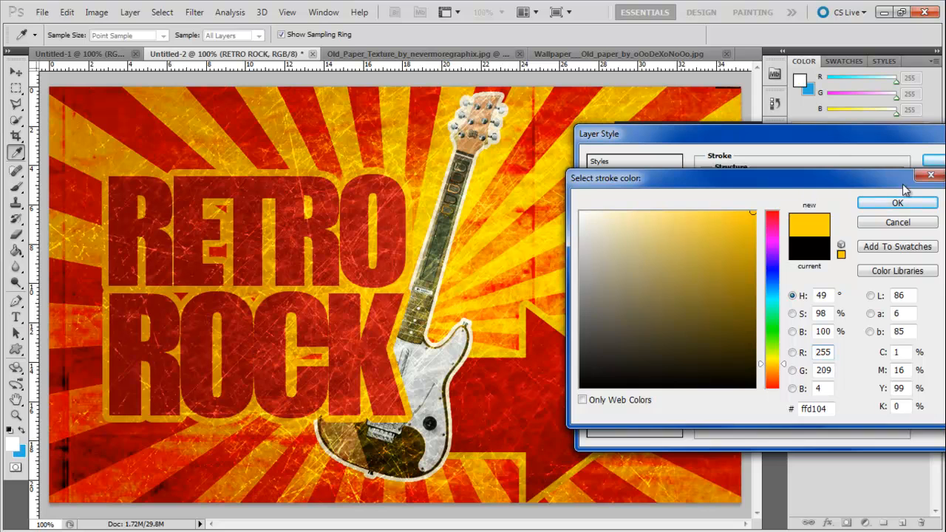
click(897, 202)
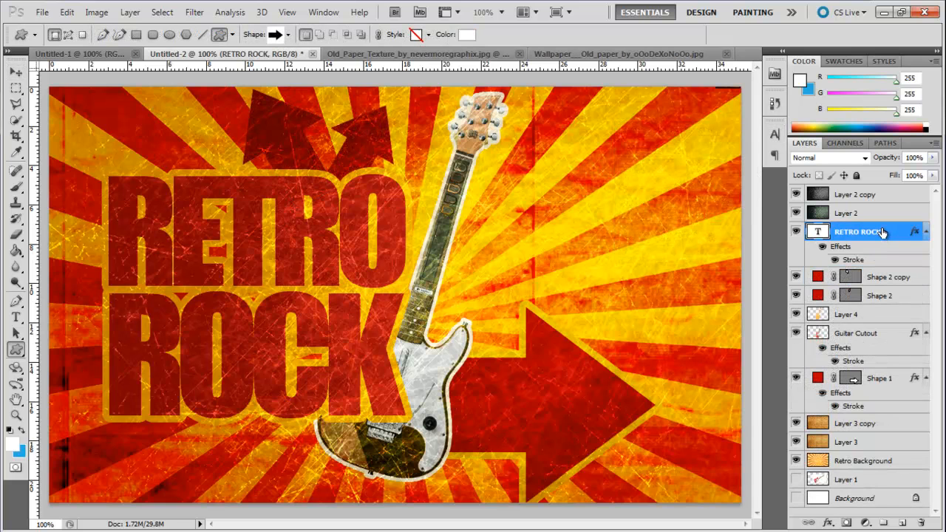
click(413, 53)
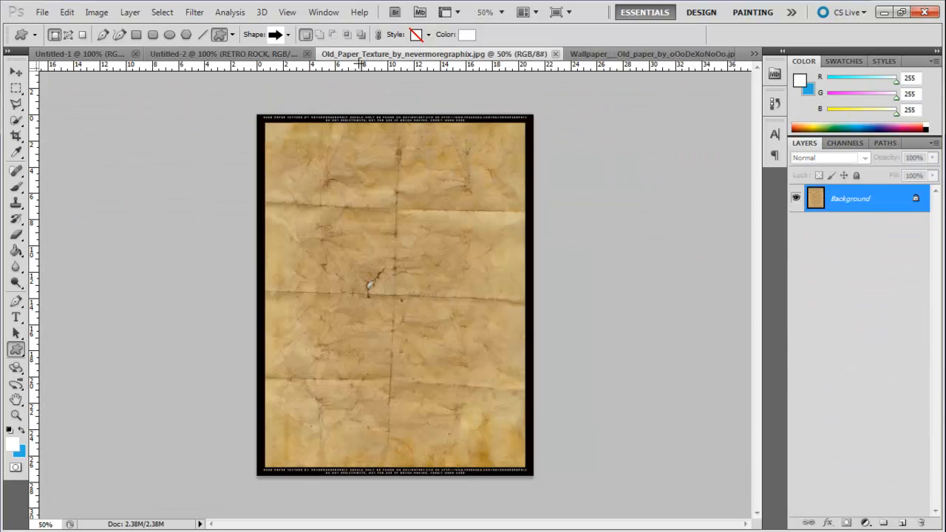
Copy the paper texture above the RETRO ROCK layer and clip it to the text.
click(17, 71)
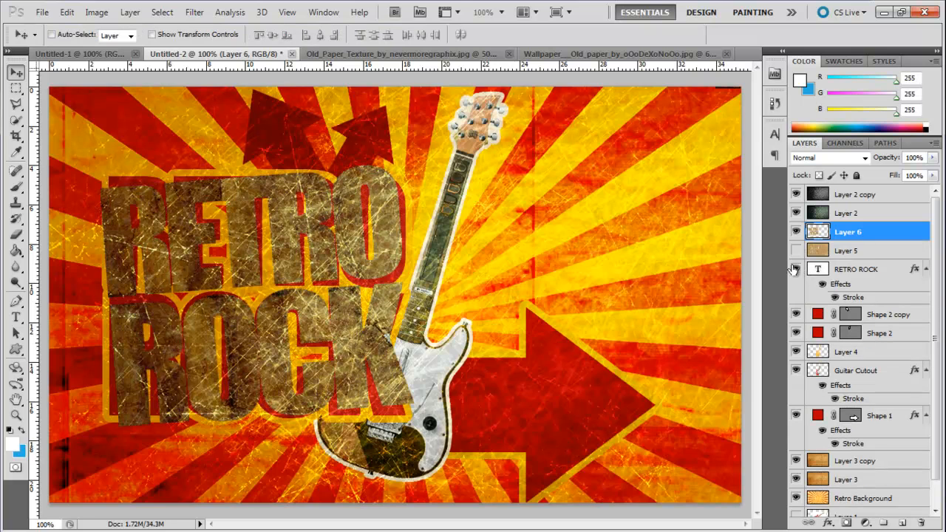
click(795, 231)
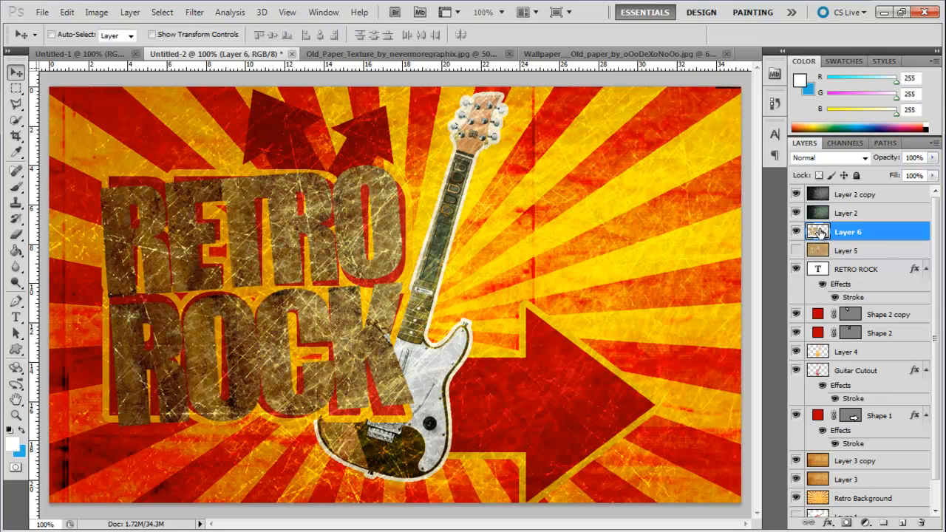
mouse_move(845, 175)
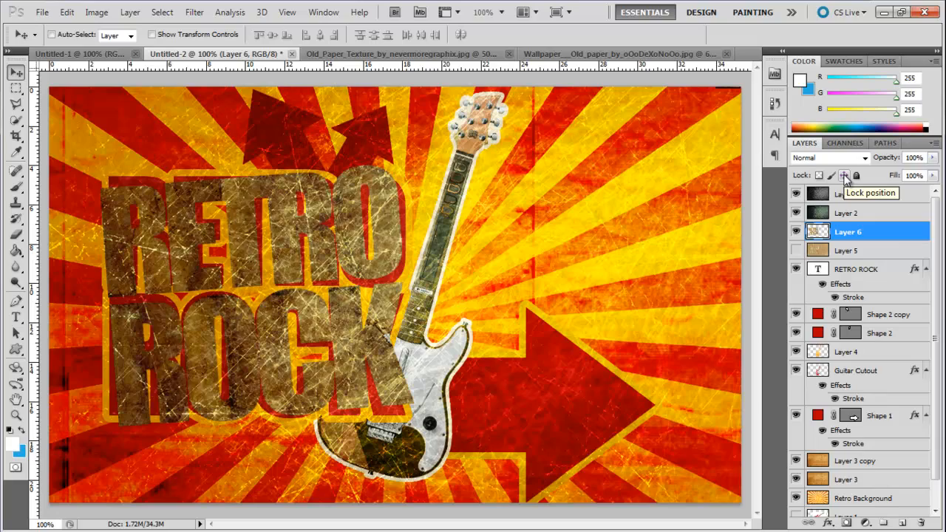